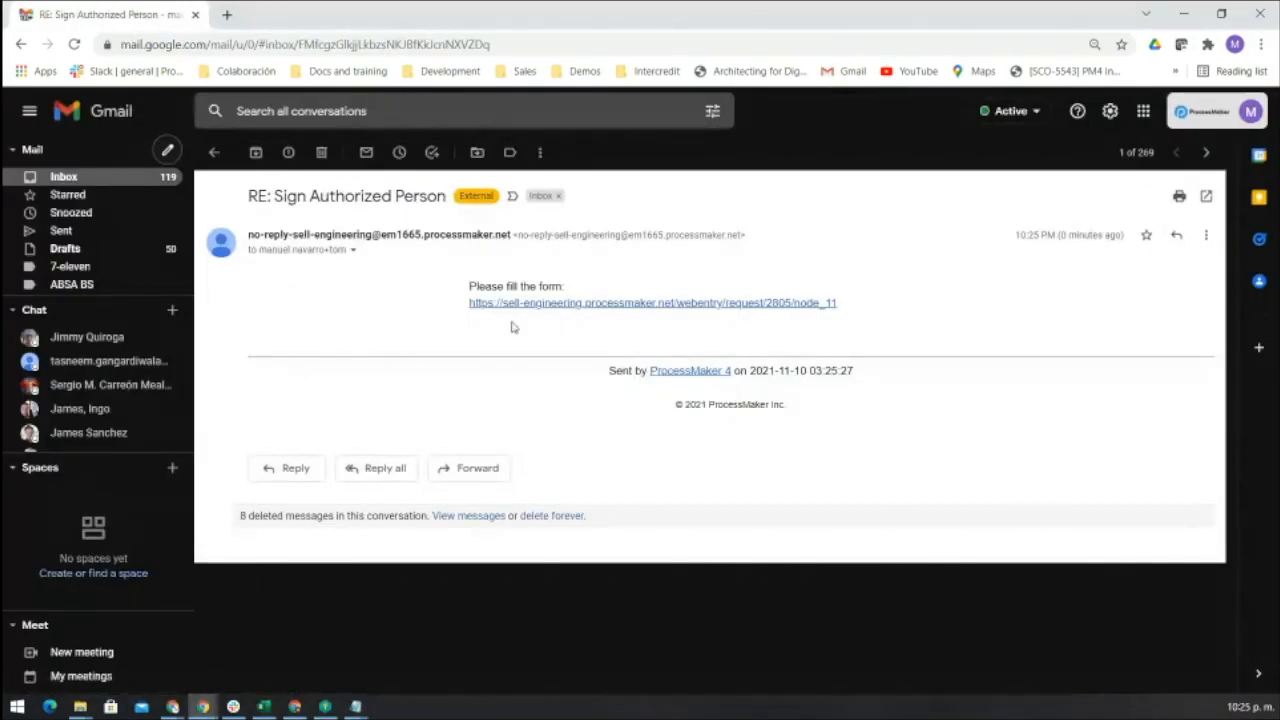
{"action": "mouse_move", "coordinate": [383, 256]}
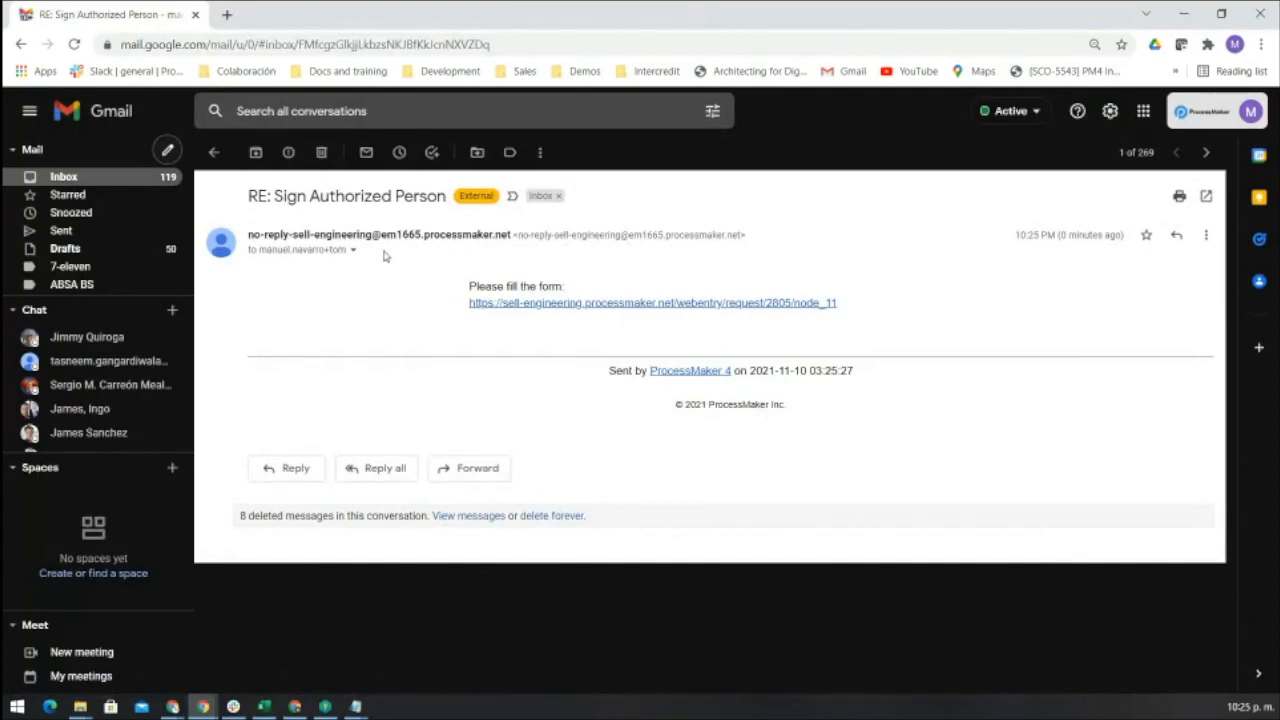
{"action": "mouse_move", "coordinate": [552, 302]}
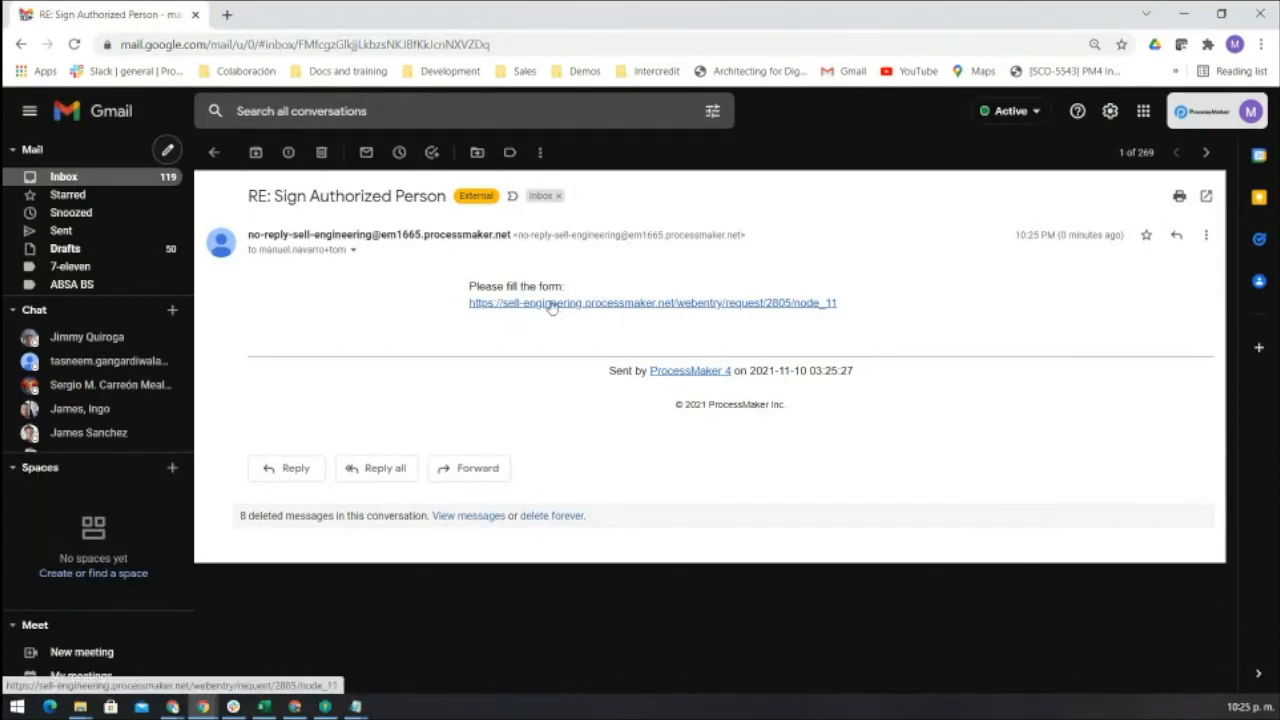
- Submit the authorization form signed by both parties and view My Requests
{"action": "left_click", "coordinate": [651, 303]}
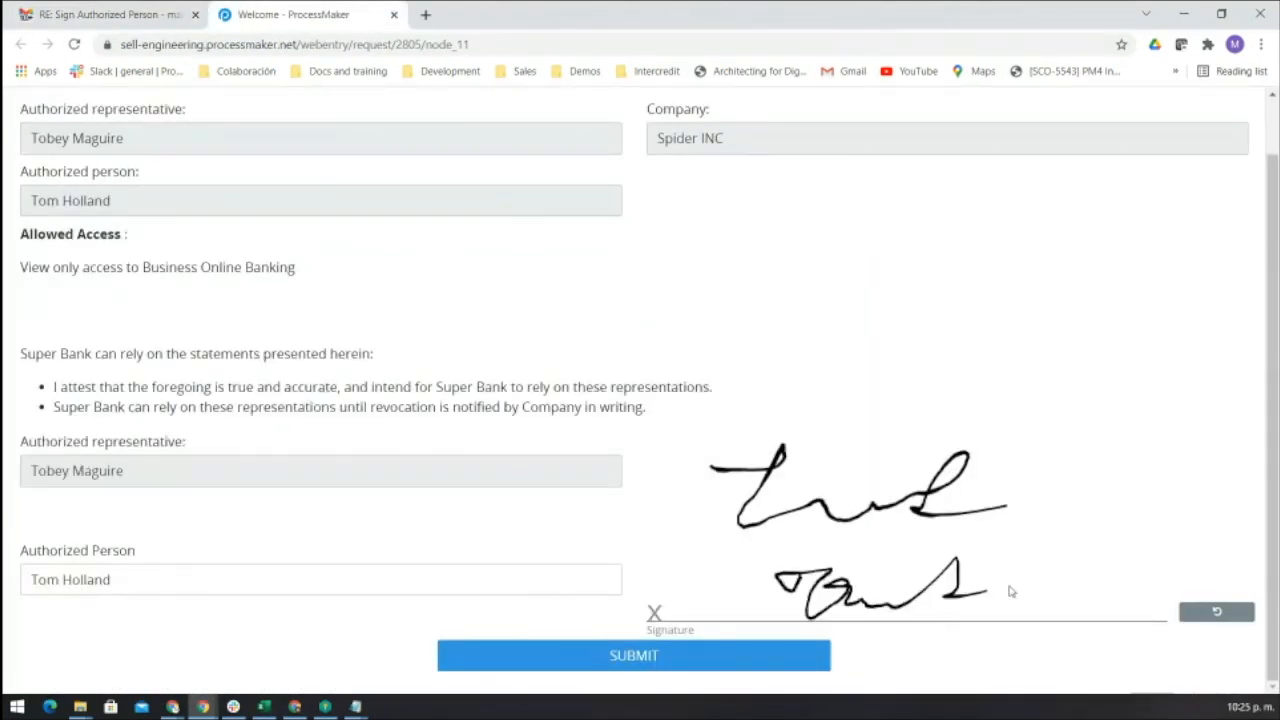
{"action": "left_click", "coordinate": [633, 655]}
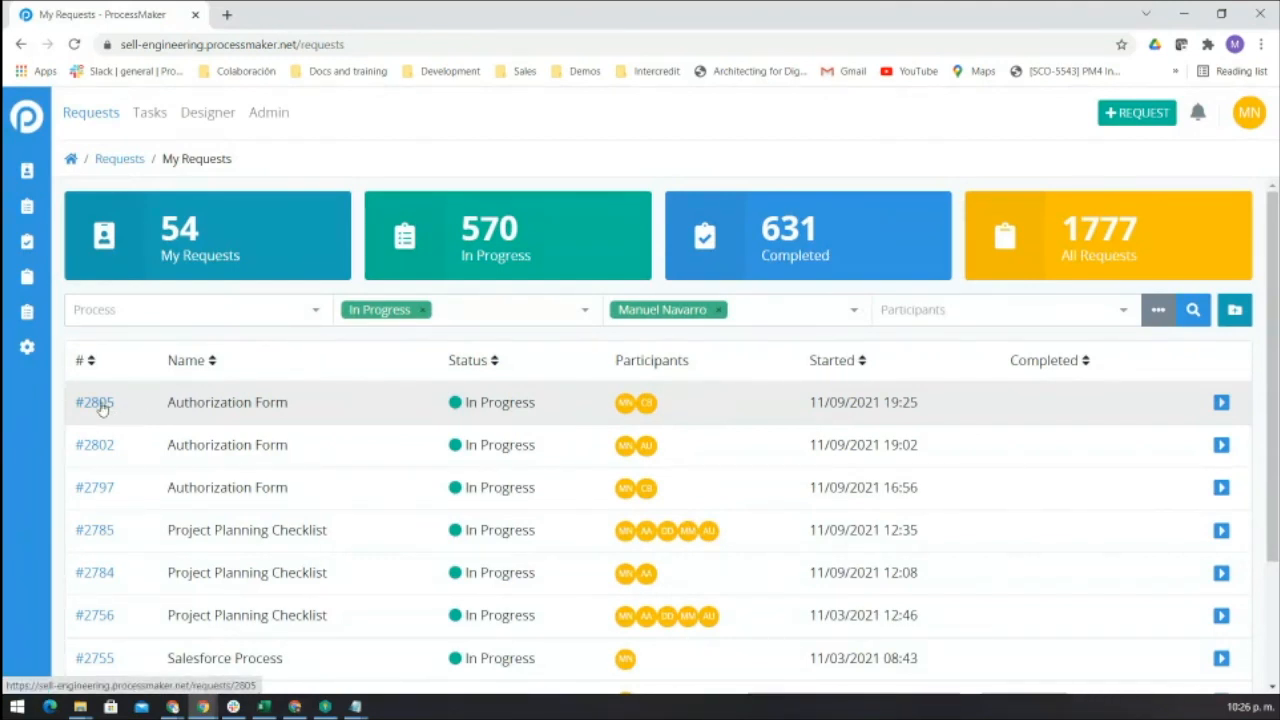
- Open request #2805's Review Form task and scroll to the signatures and Approve button
{"action": "left_click", "coordinate": [94, 402]}
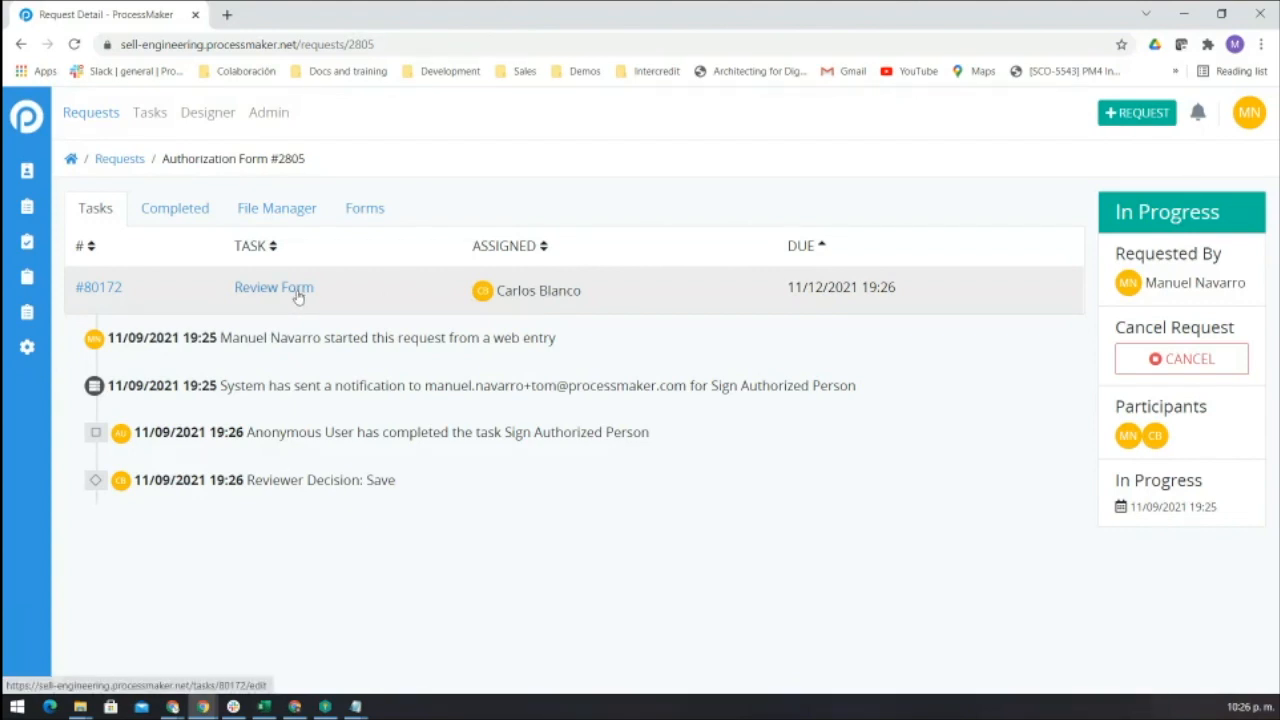
{"action": "left_click", "coordinate": [273, 287]}
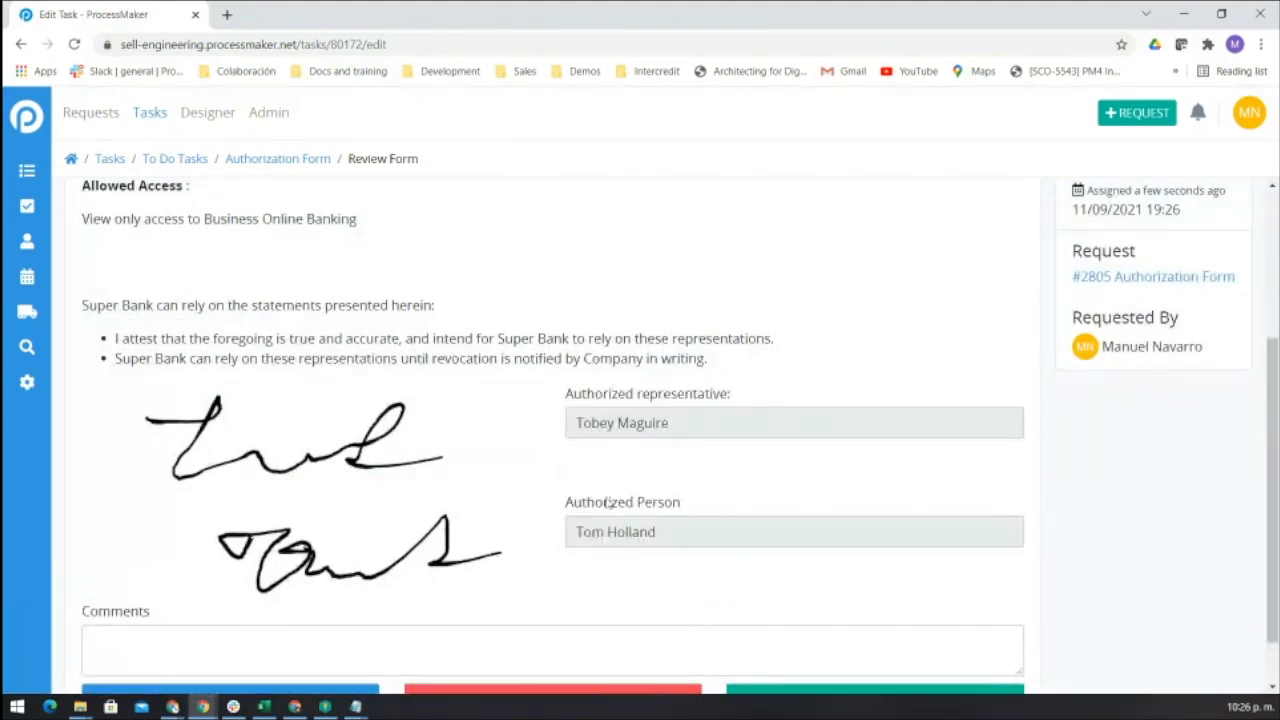
{"action": "scroll", "scroll_direction": "down", "scroll_amount": 3}
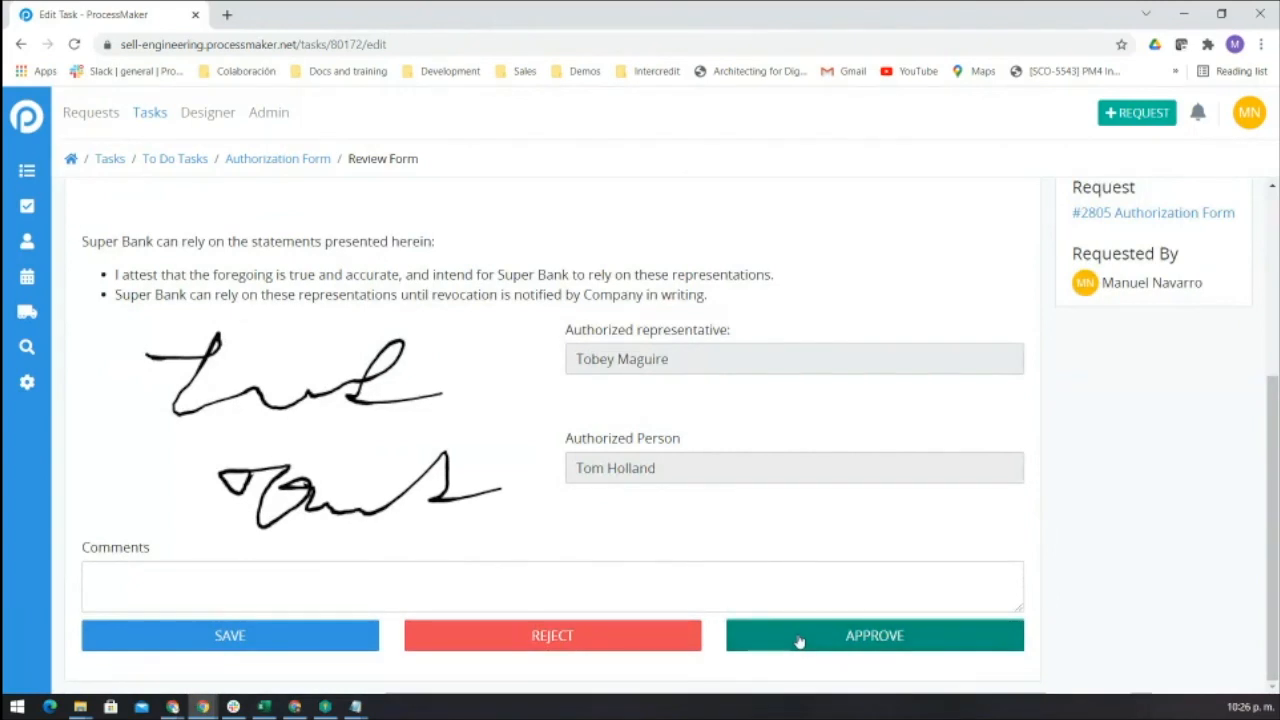
- Approve request #2805, then list pm4test documents newest first in SharePoint
{"action": "left_click", "coordinate": [874, 635]}
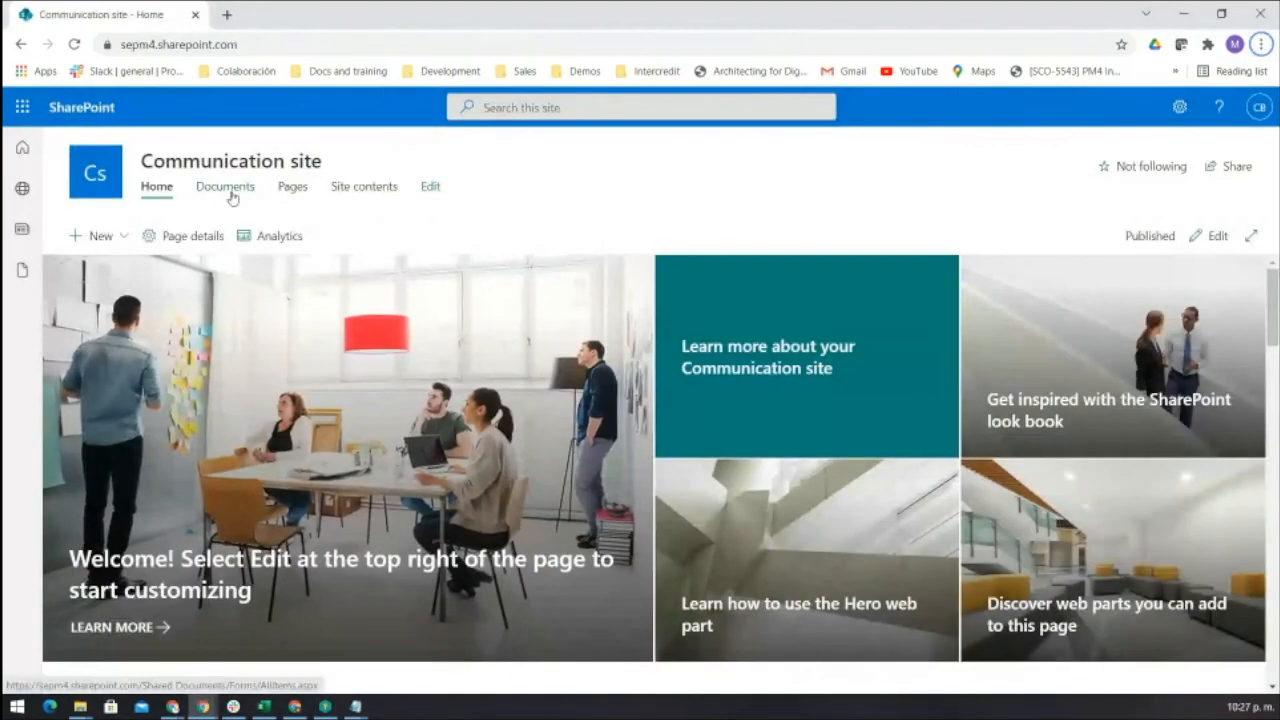
{"action": "left_click", "coordinate": [225, 186]}
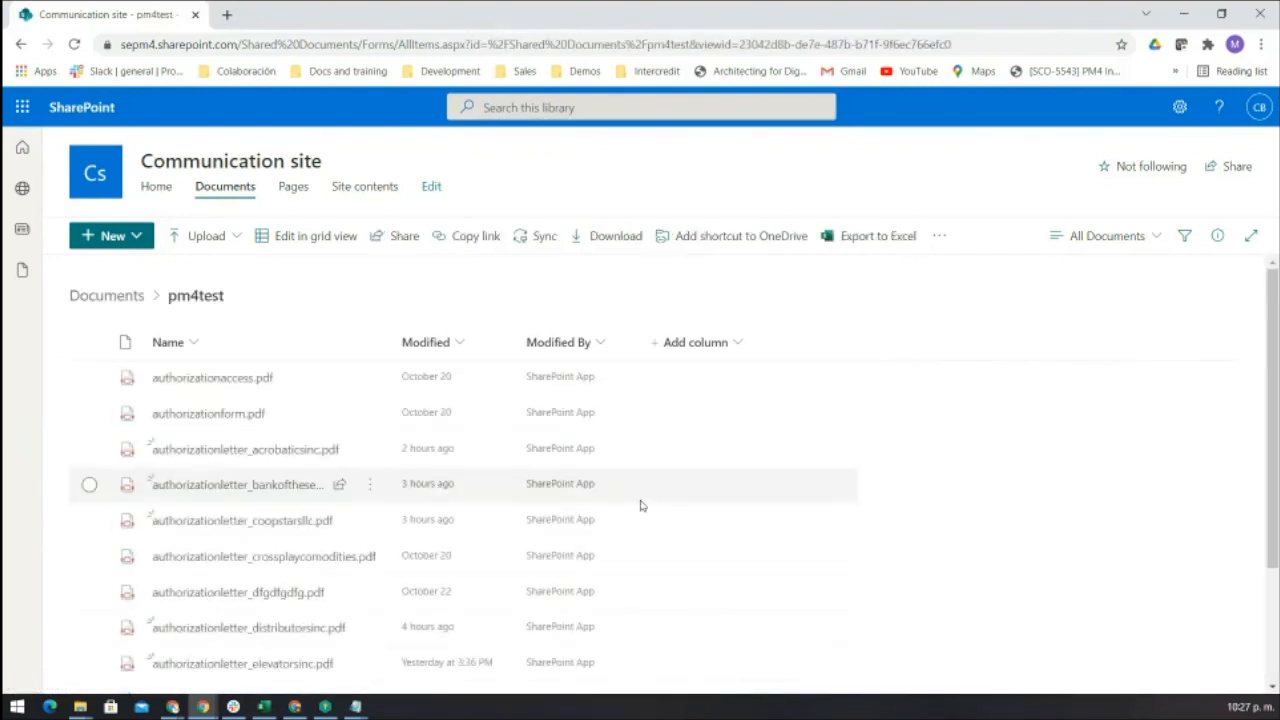
{"action": "left_click", "coordinate": [425, 342]}
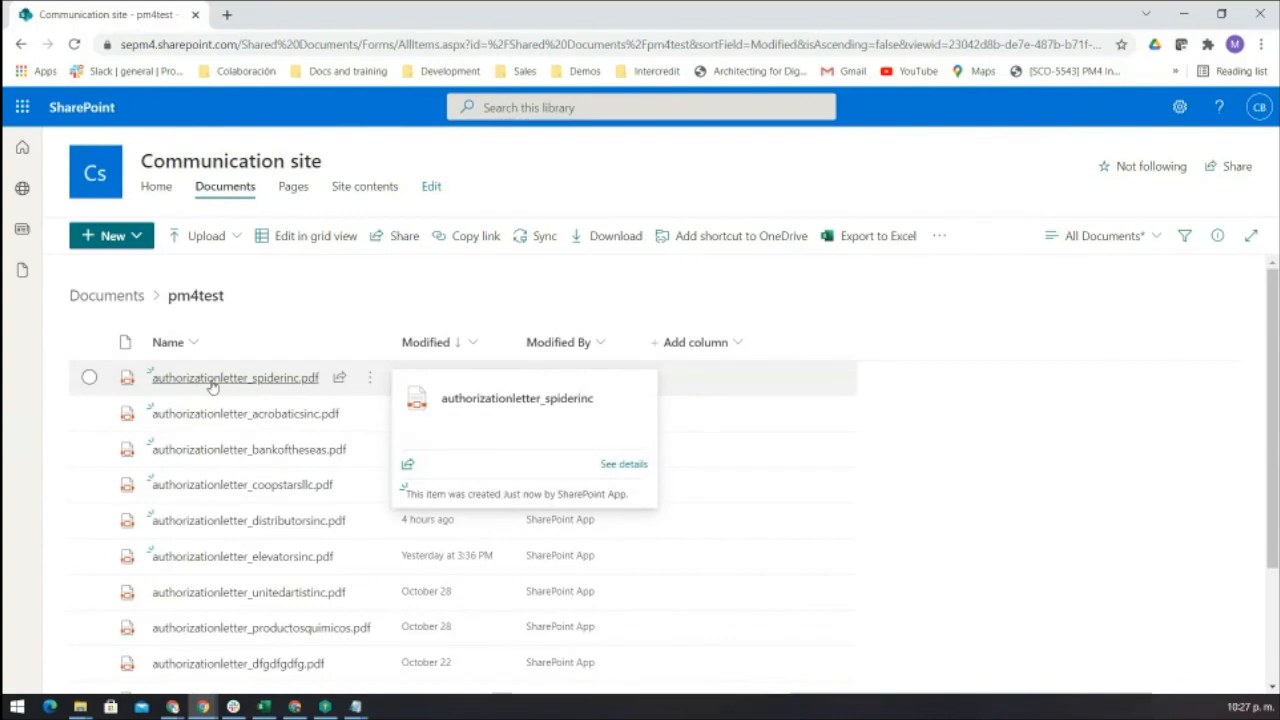
- Preview authorizationletter_spiderinc.pdf and scroll down to the two signatures
{"action": "left_click", "coordinate": [234, 378]}
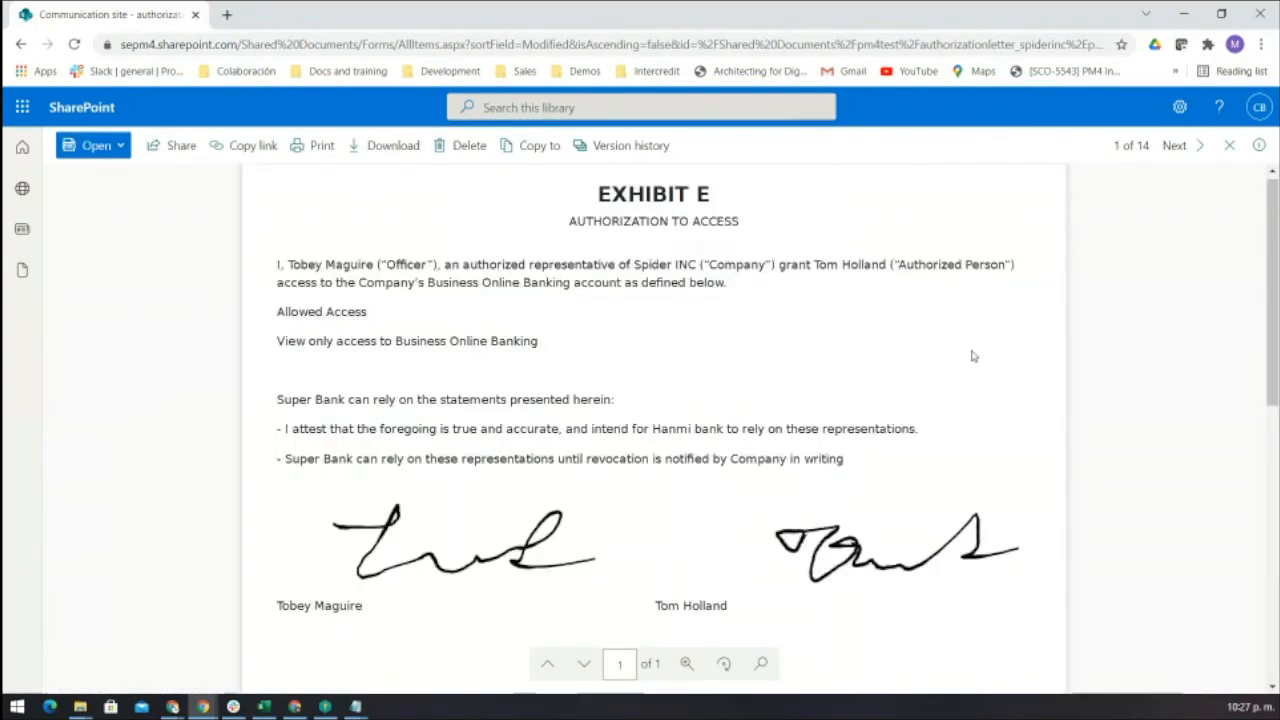
{"action": "mouse_move", "coordinate": [845, 280]}
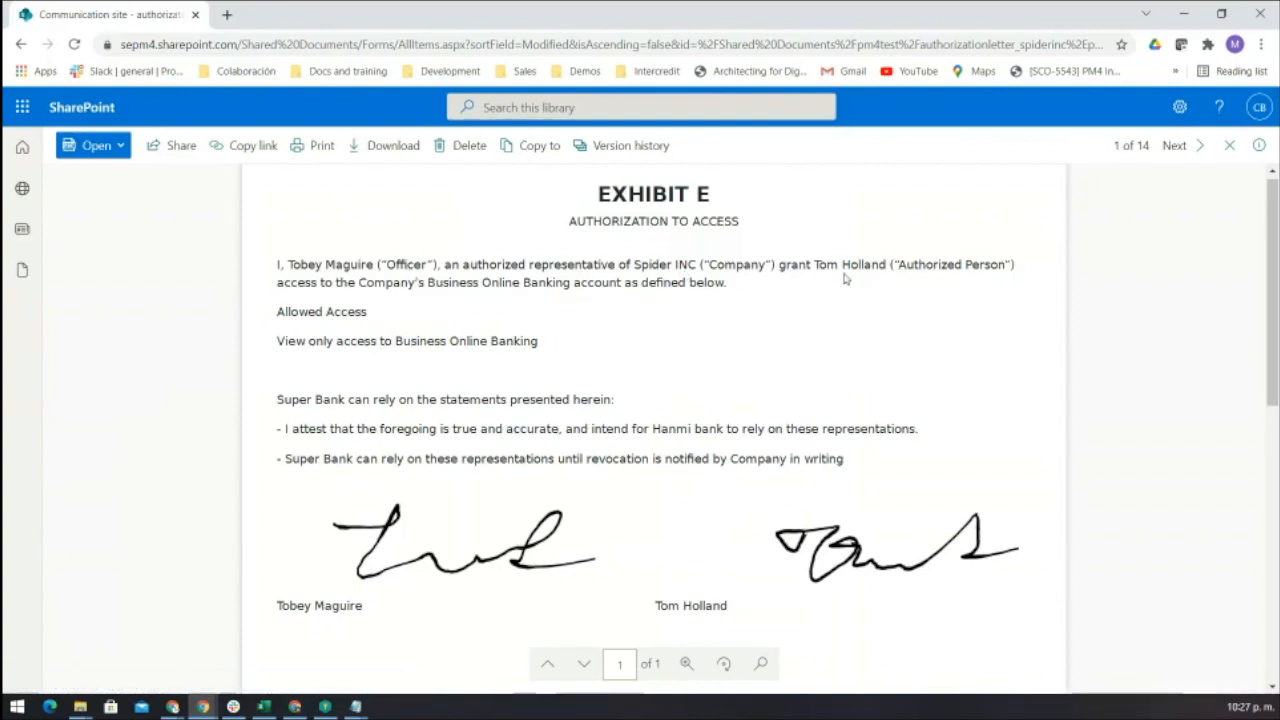
{"action": "mouse_move", "coordinate": [355, 538]}
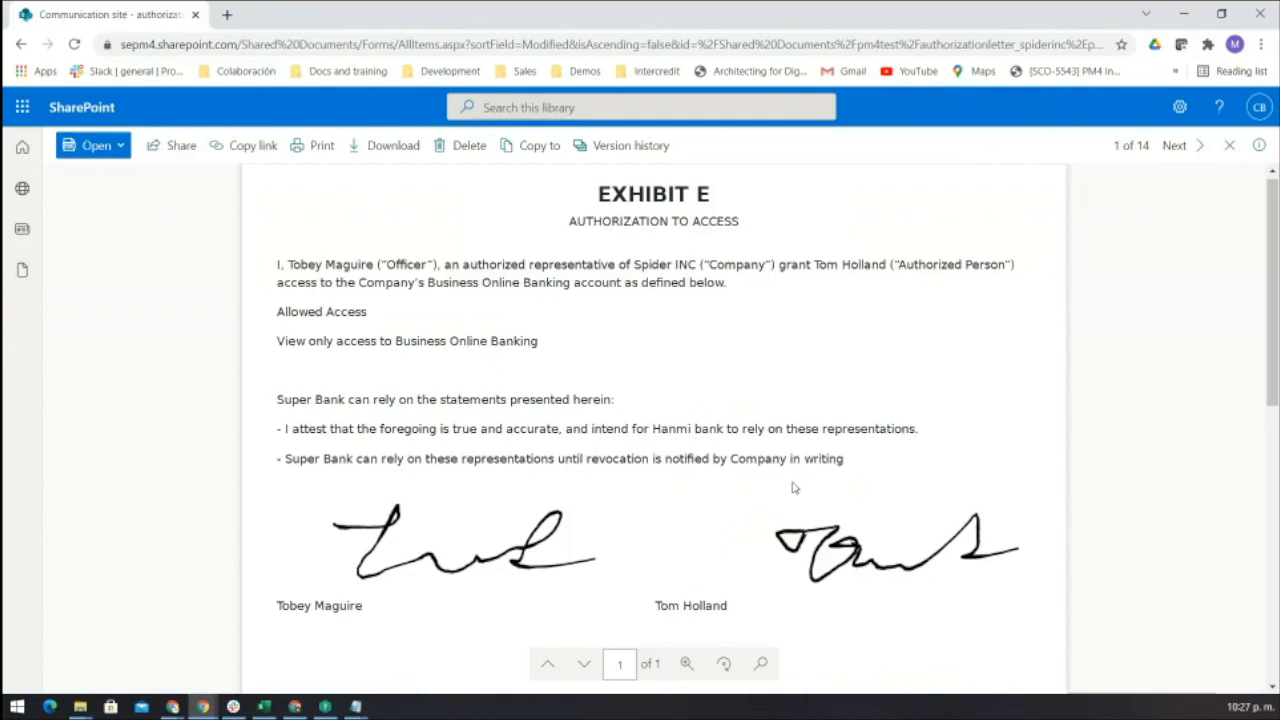
{"action": "scroll", "scroll_direction": "down", "scroll_amount": 3}
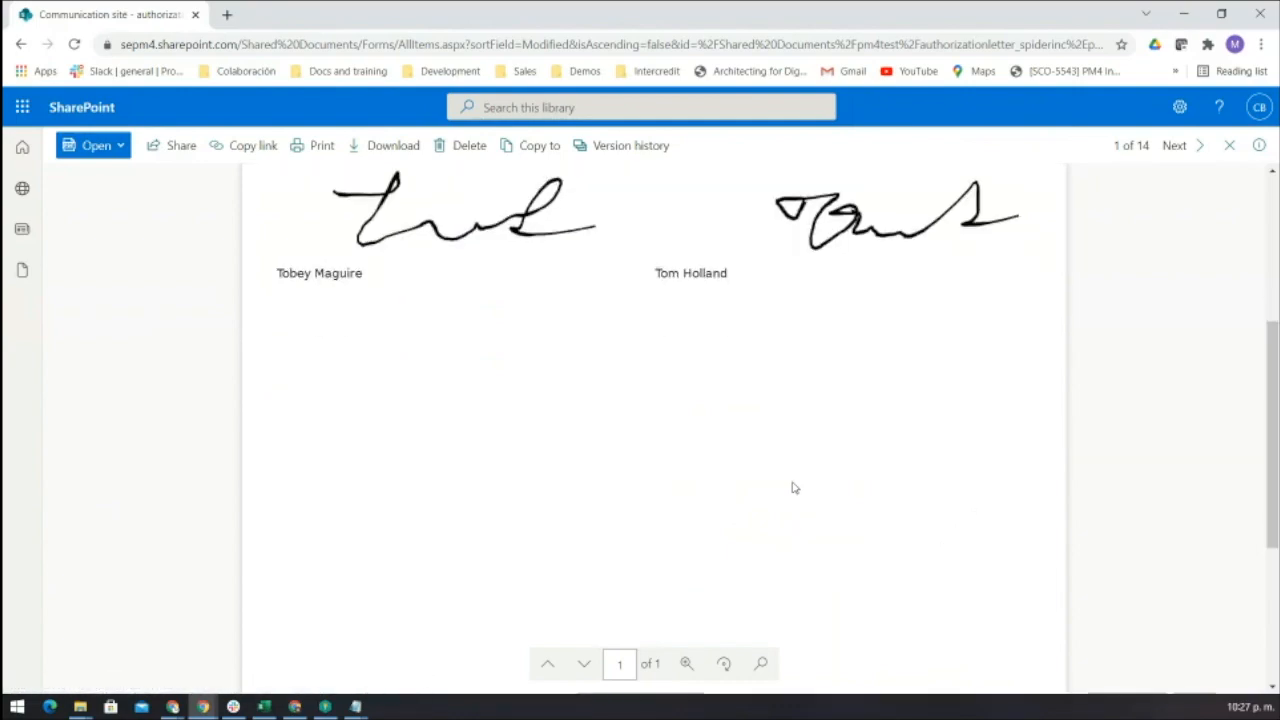